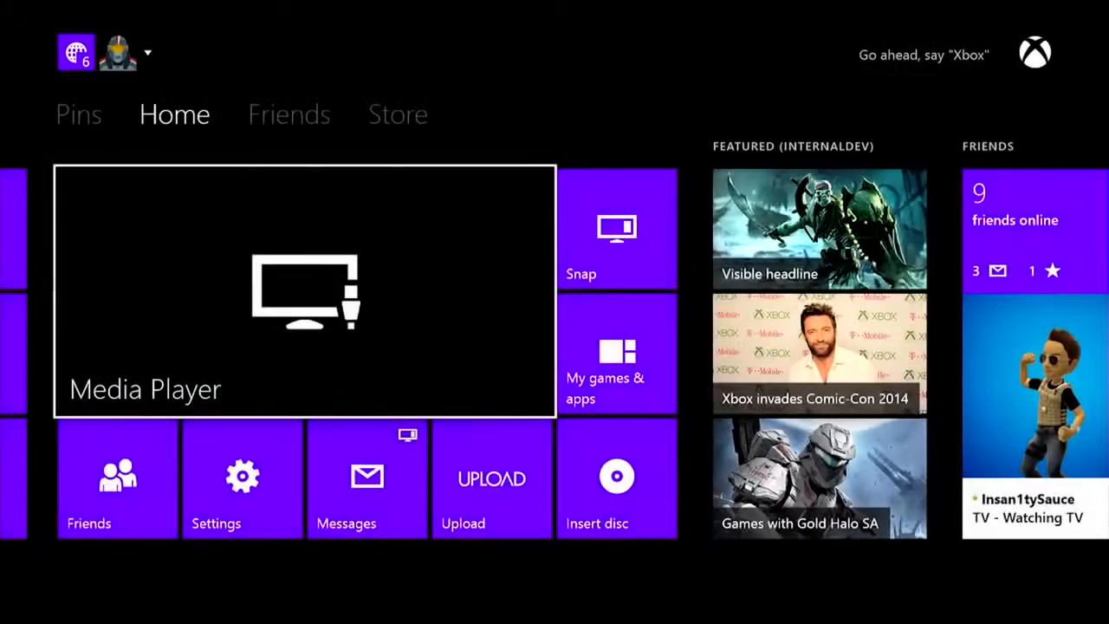
# Launch Media Player to browse the KINGSTON drive's Video folder
pyautogui.click(305, 290)
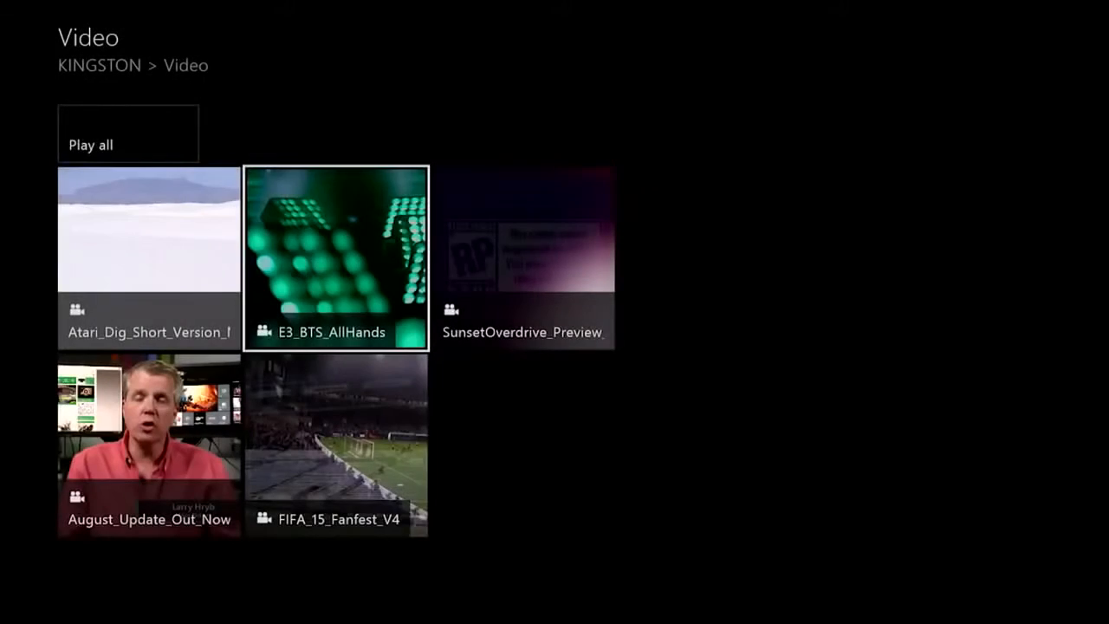
# Play E3_BTS_AllHands full-screen and fast-forward it at 8X
pyautogui.click(336, 258)
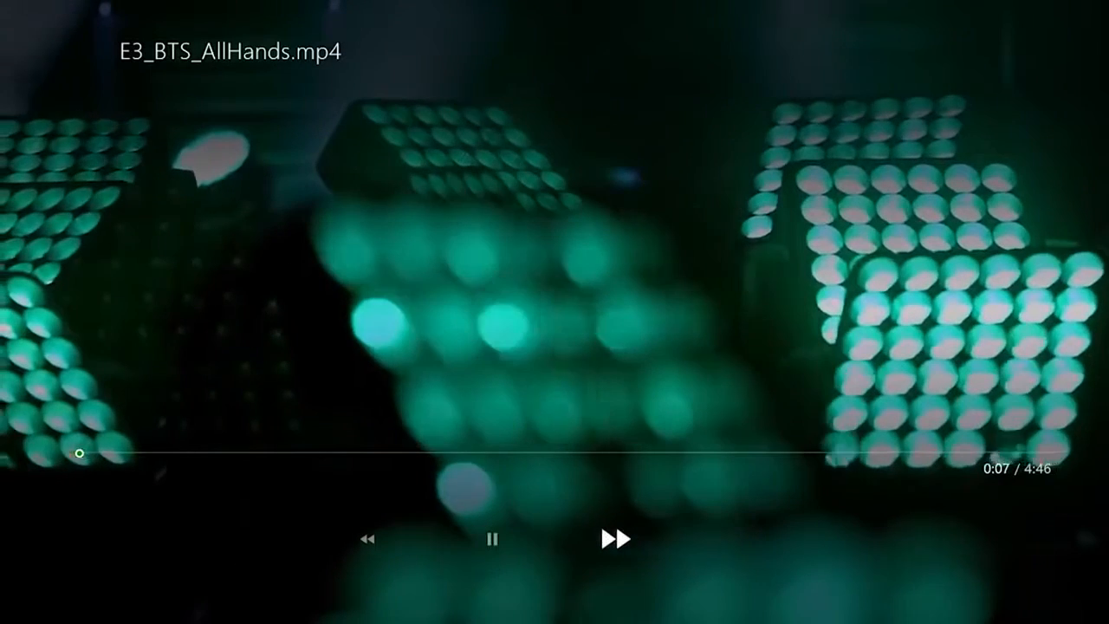
pyautogui.click(617, 539)
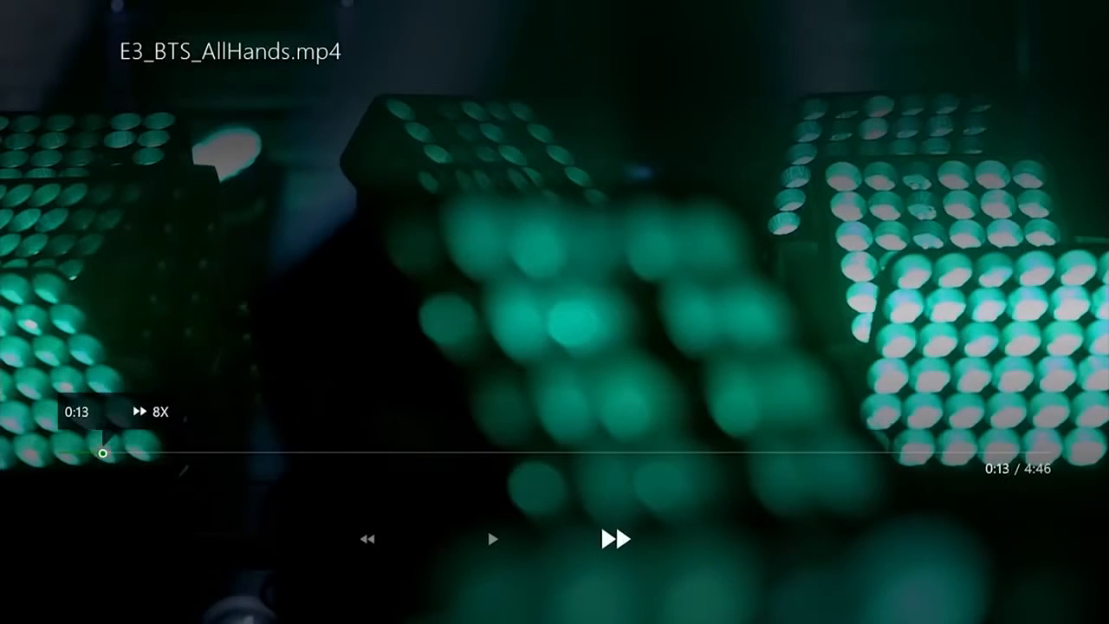